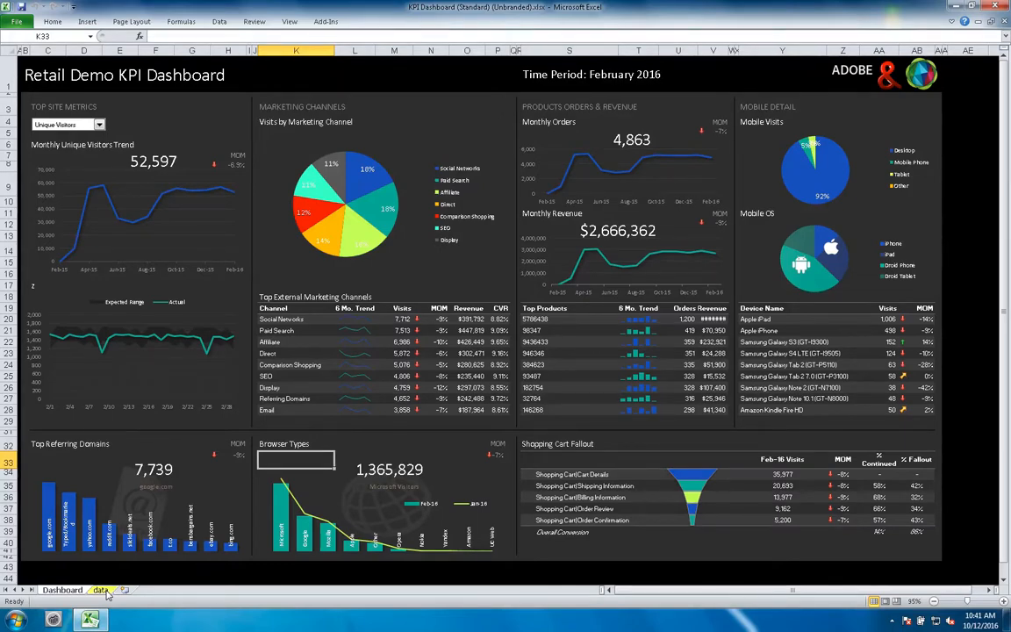
pyautogui.moveTo(430, 602)
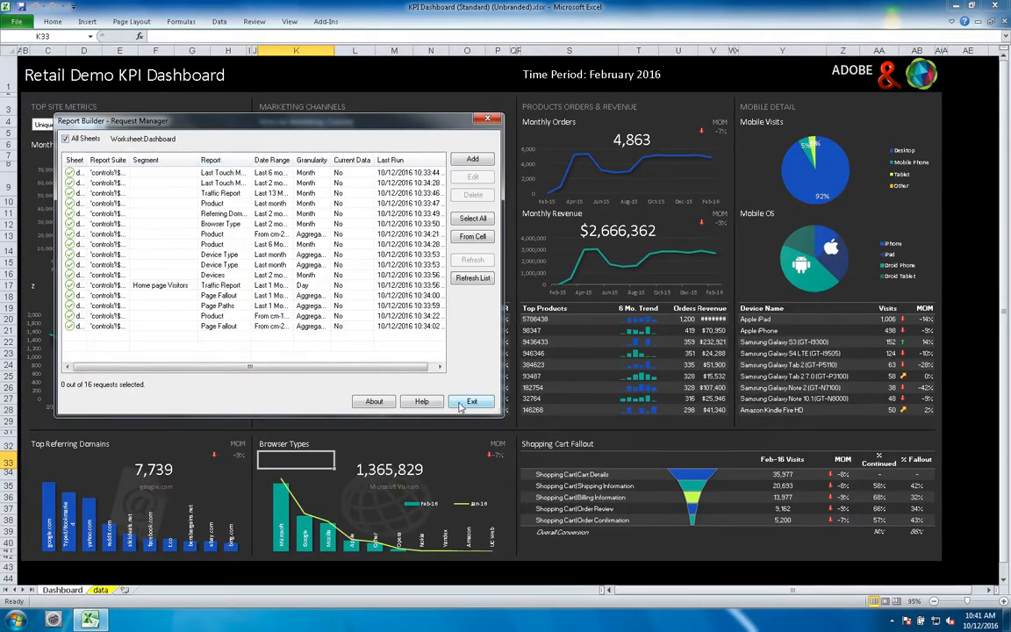
# Start a bulk Edit Requests > By Segment on the data sheet's Report Builder requests.
pyautogui.click(472, 400)
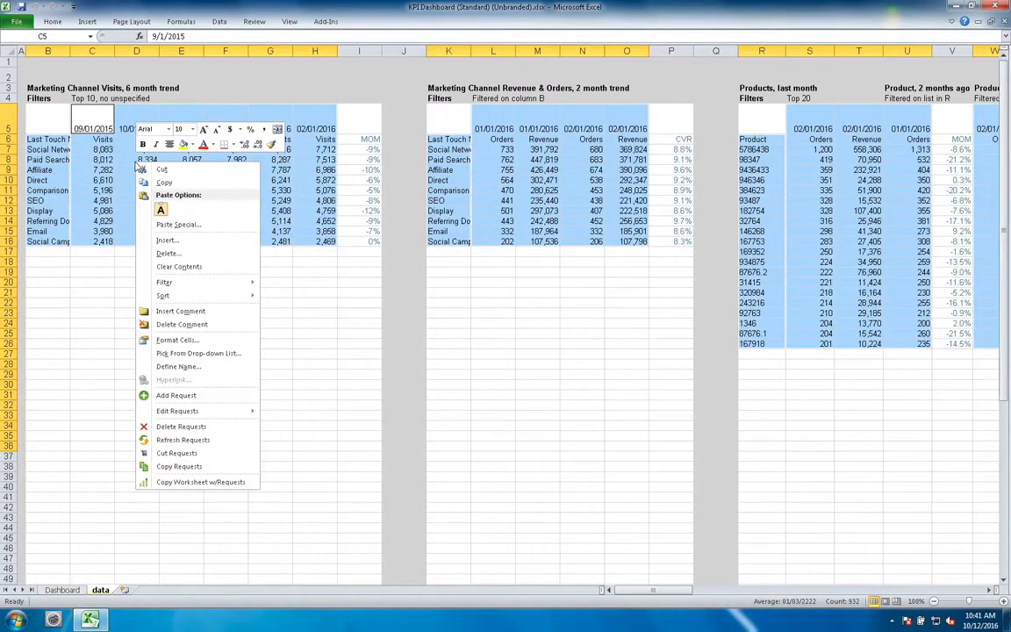
pyautogui.moveTo(176, 395)
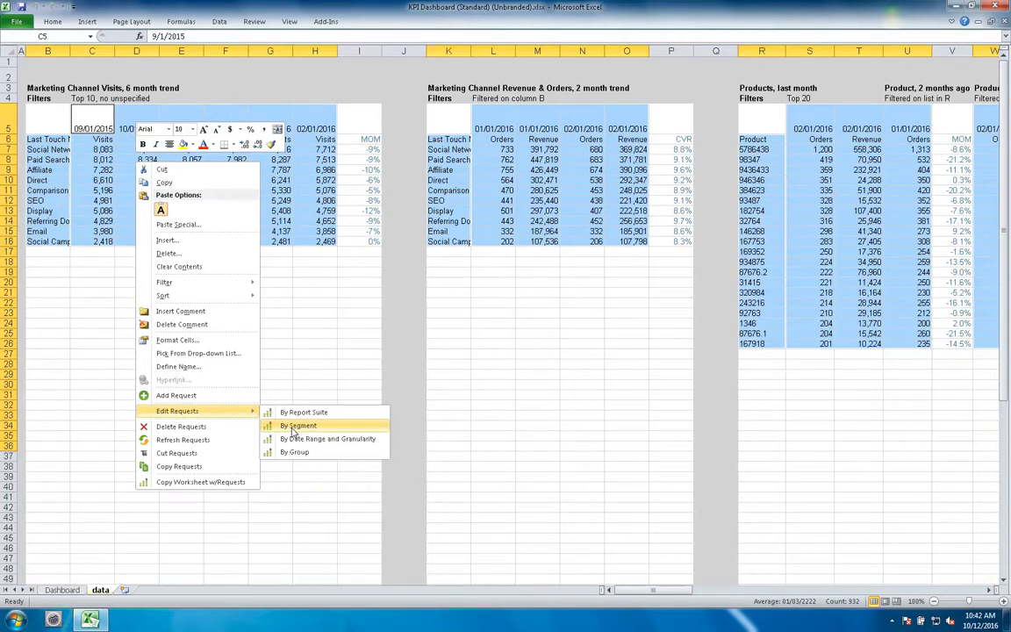
pyautogui.click(299, 424)
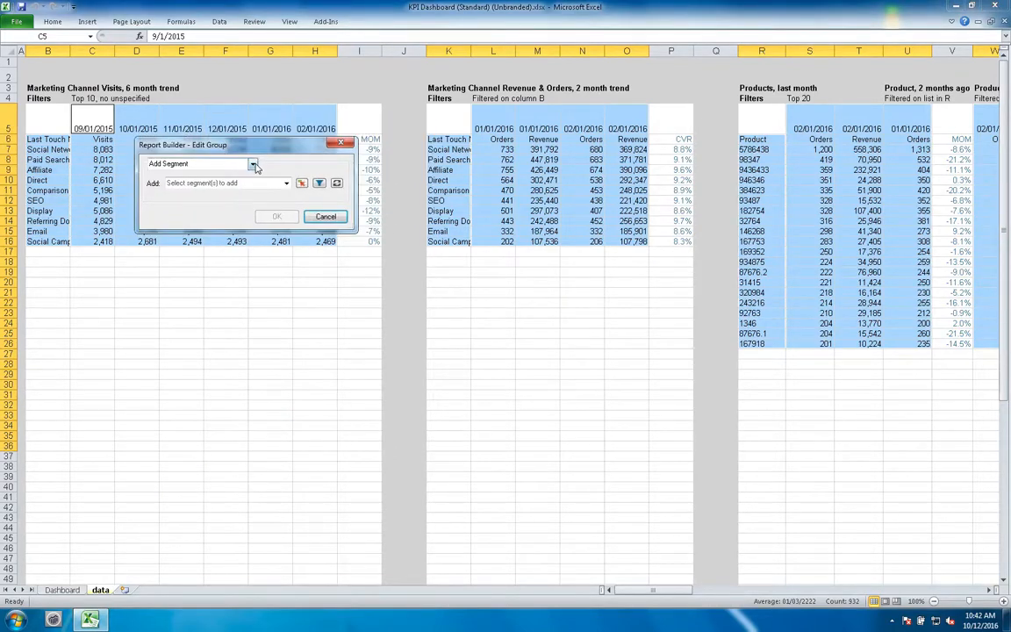
# Replace all segments with California Visitors in the Edit Group dialog and apply it.
pyautogui.click(252, 165)
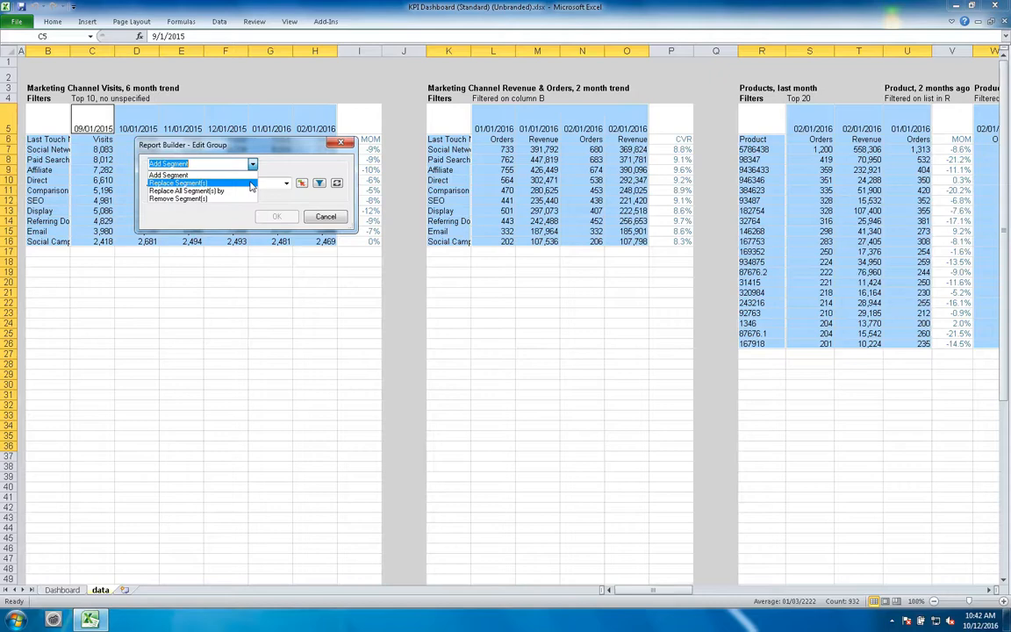
pyautogui.moveTo(244, 189)
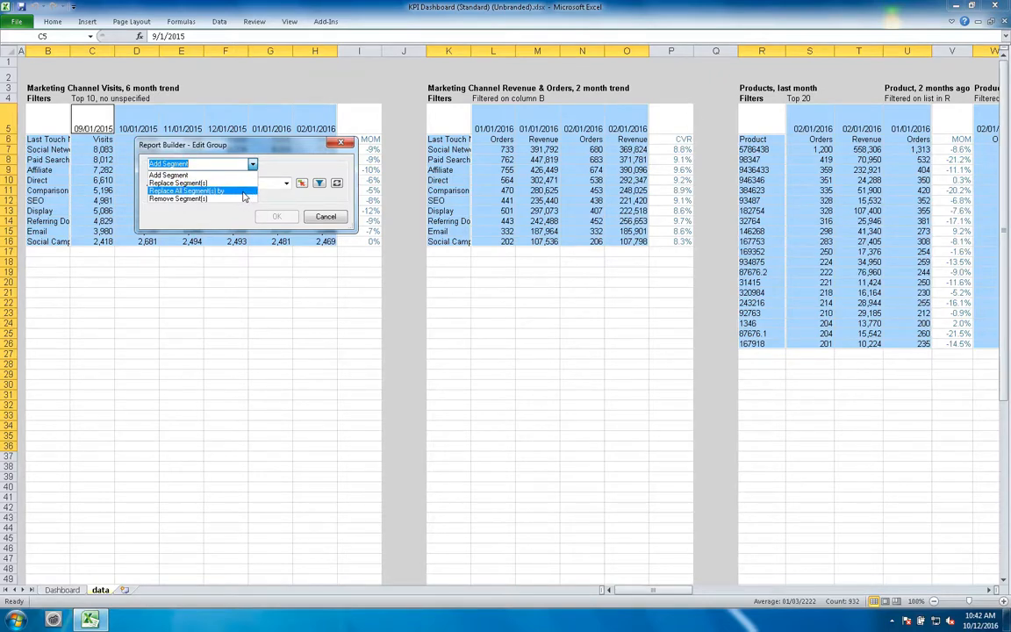
pyautogui.moveTo(177, 199)
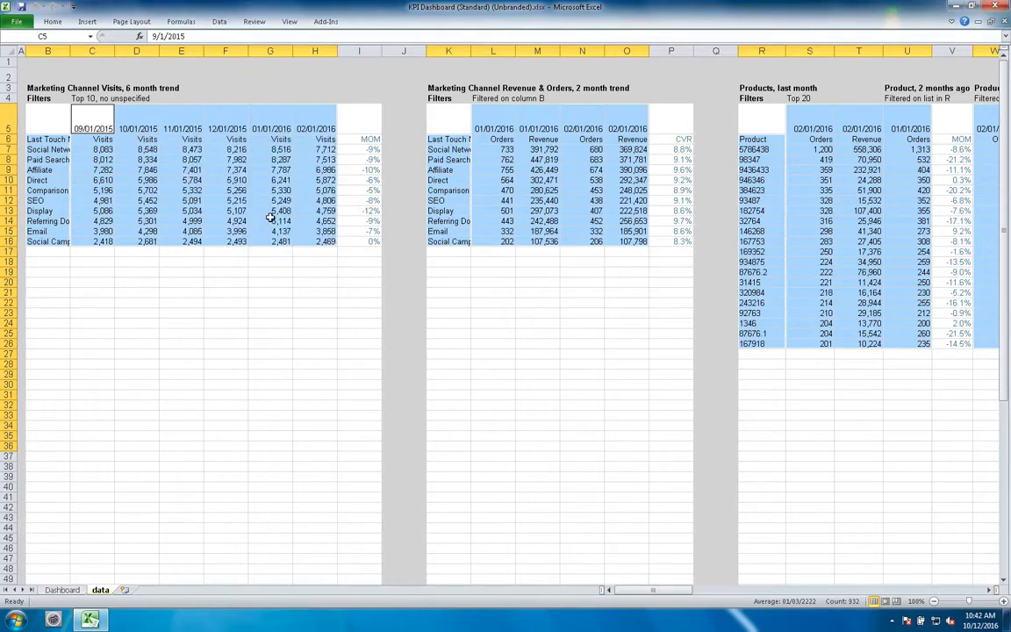
pyautogui.click(324, 21)
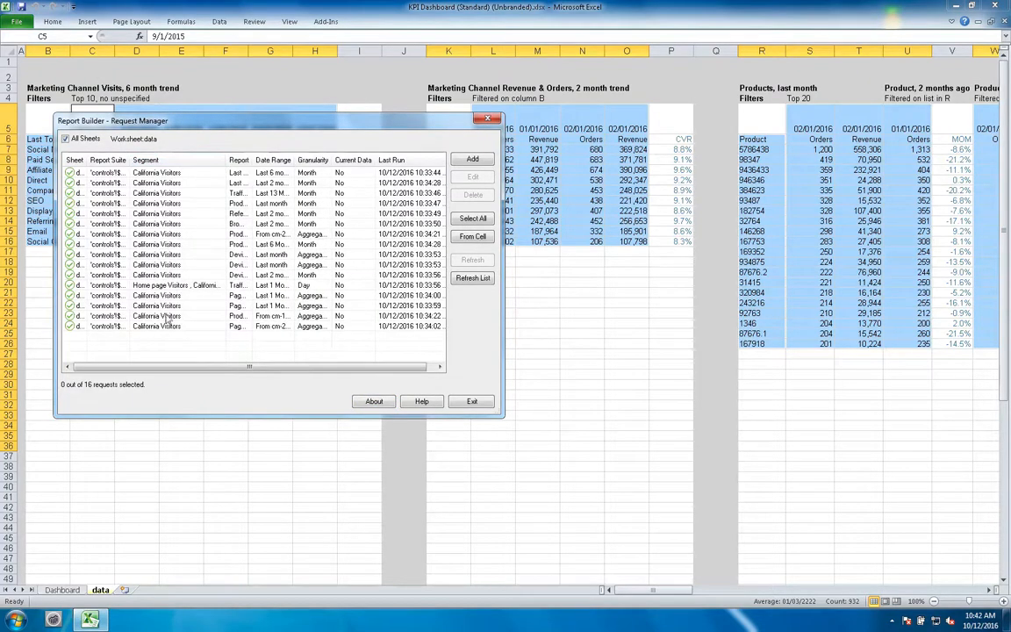
pyautogui.moveTo(201, 319)
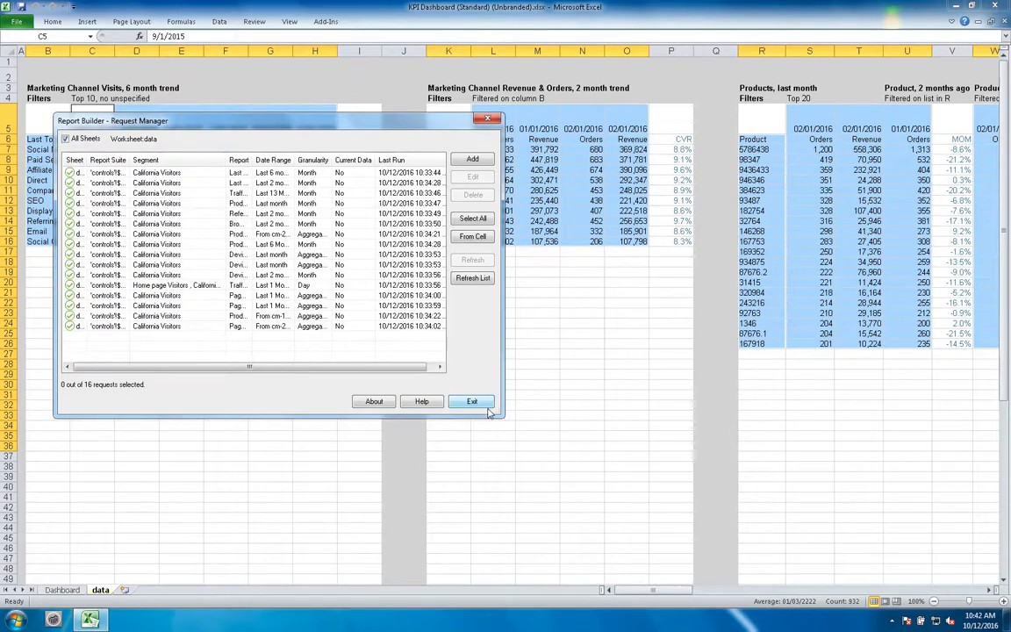
pyautogui.click(472, 400)
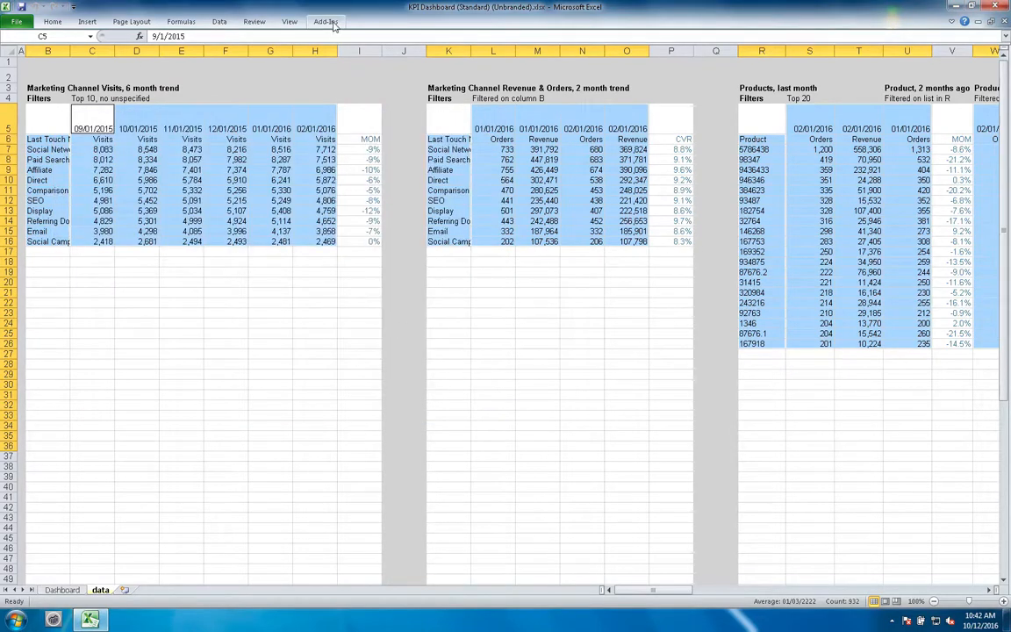
# Refresh All requests for the March 01, 2016 date and return to the Dashboard sheet.
pyautogui.click(325, 21)
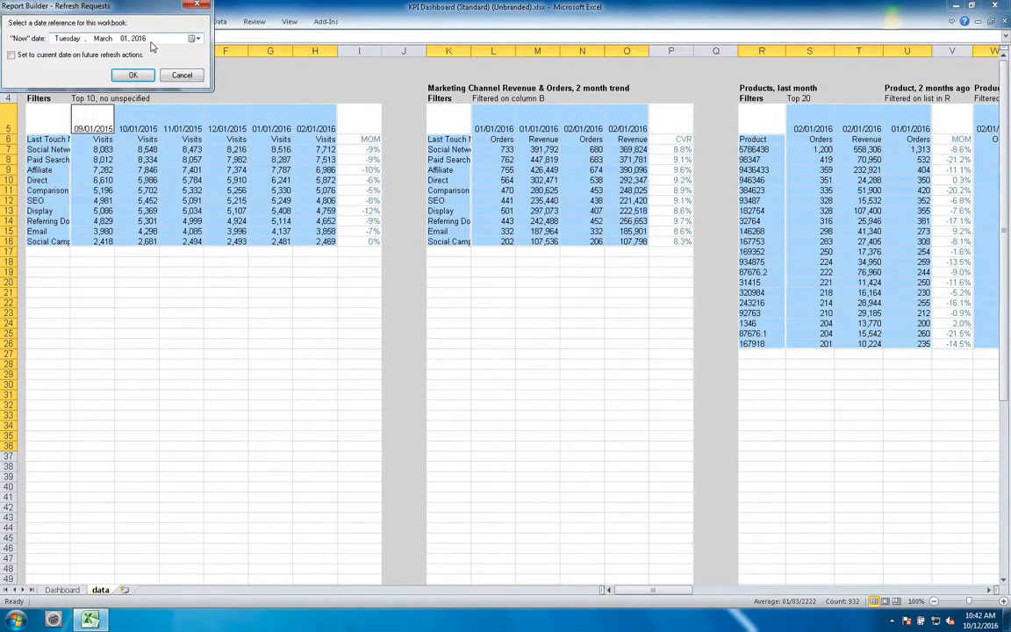
pyautogui.click(131, 74)
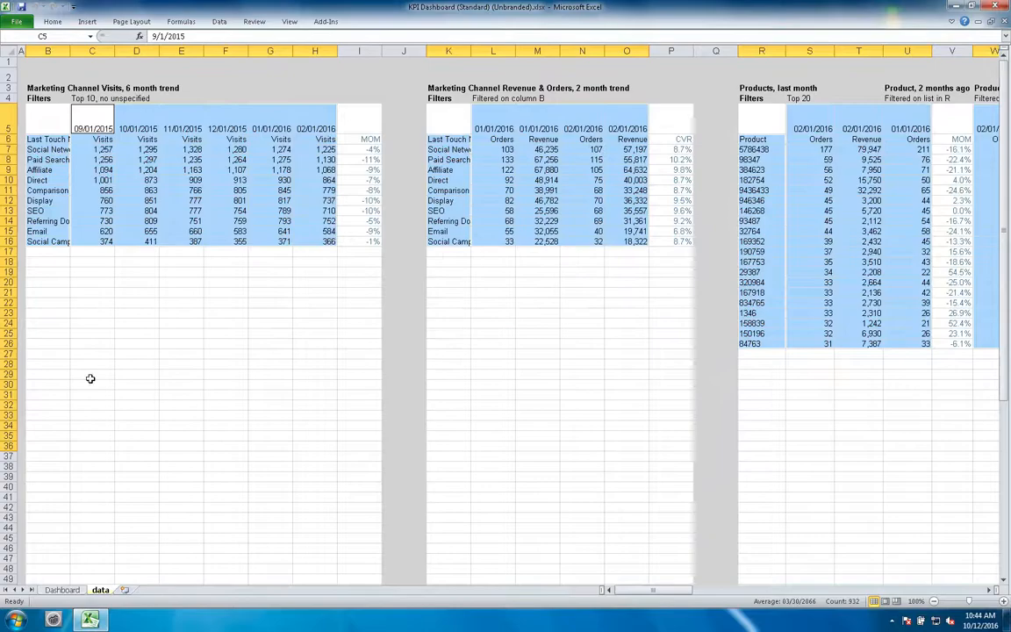
pyautogui.click(61, 589)
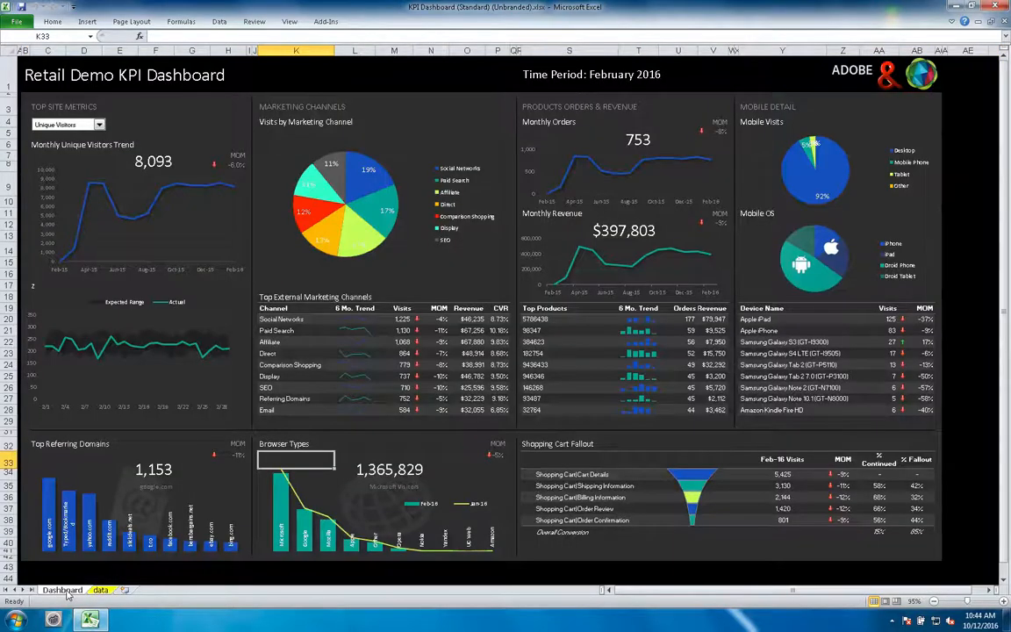